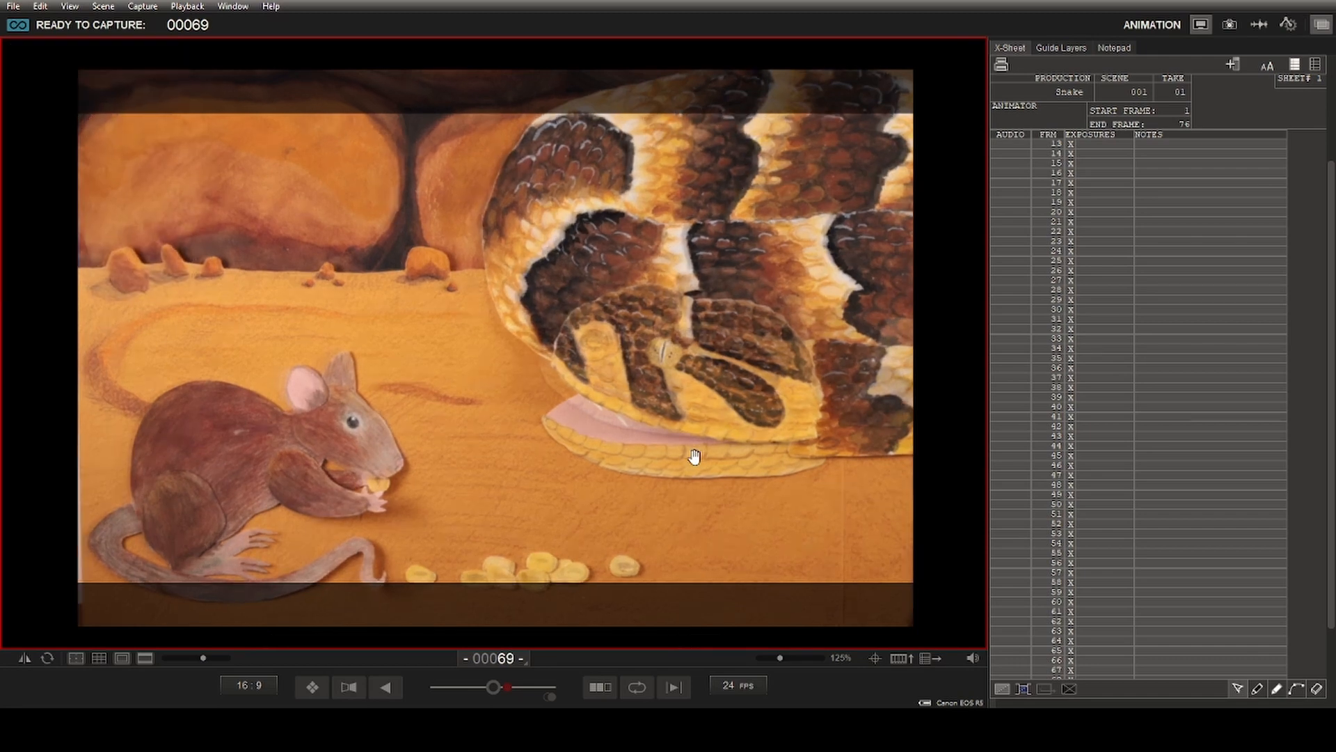
Move the second drops group beside the first and send the shapes to Make It
{"action": "left_click", "coordinate": [386, 686]}
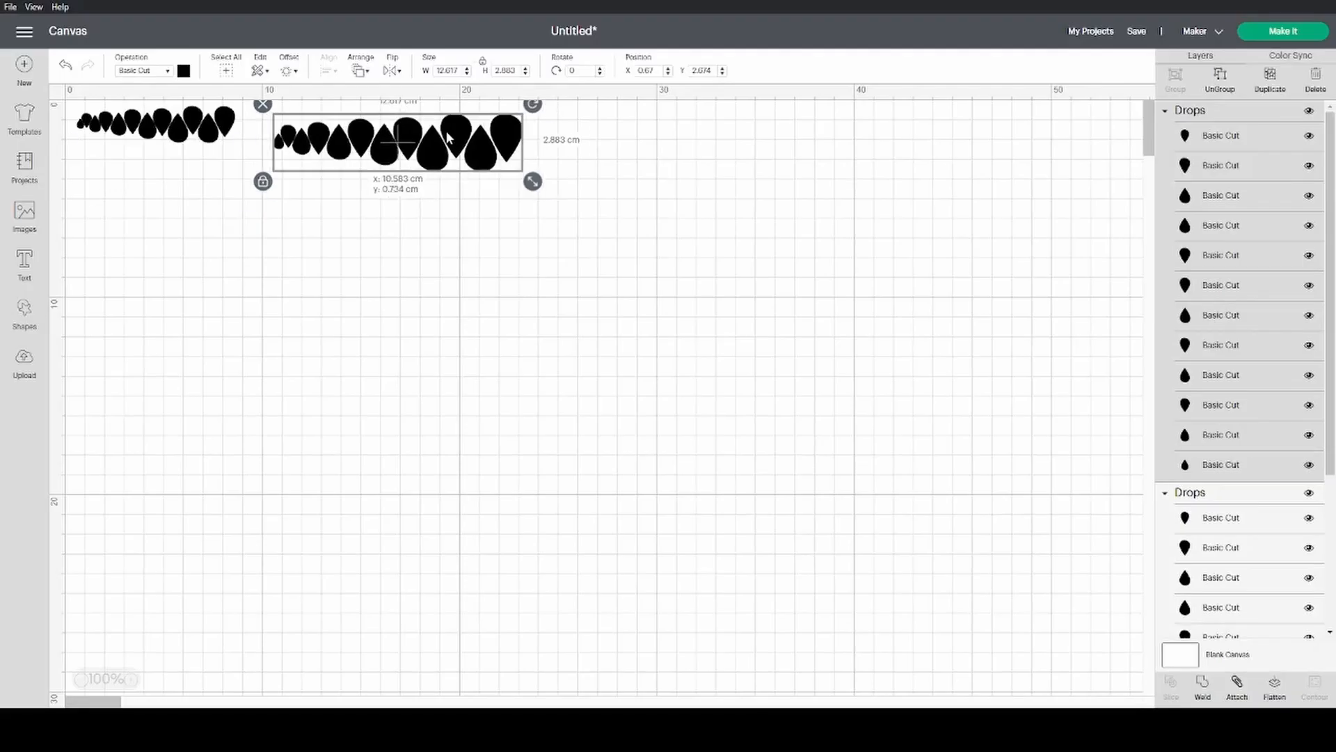
{"action": "left_click_drag", "start_coordinate": [397, 141], "coordinate": [370, 130]}
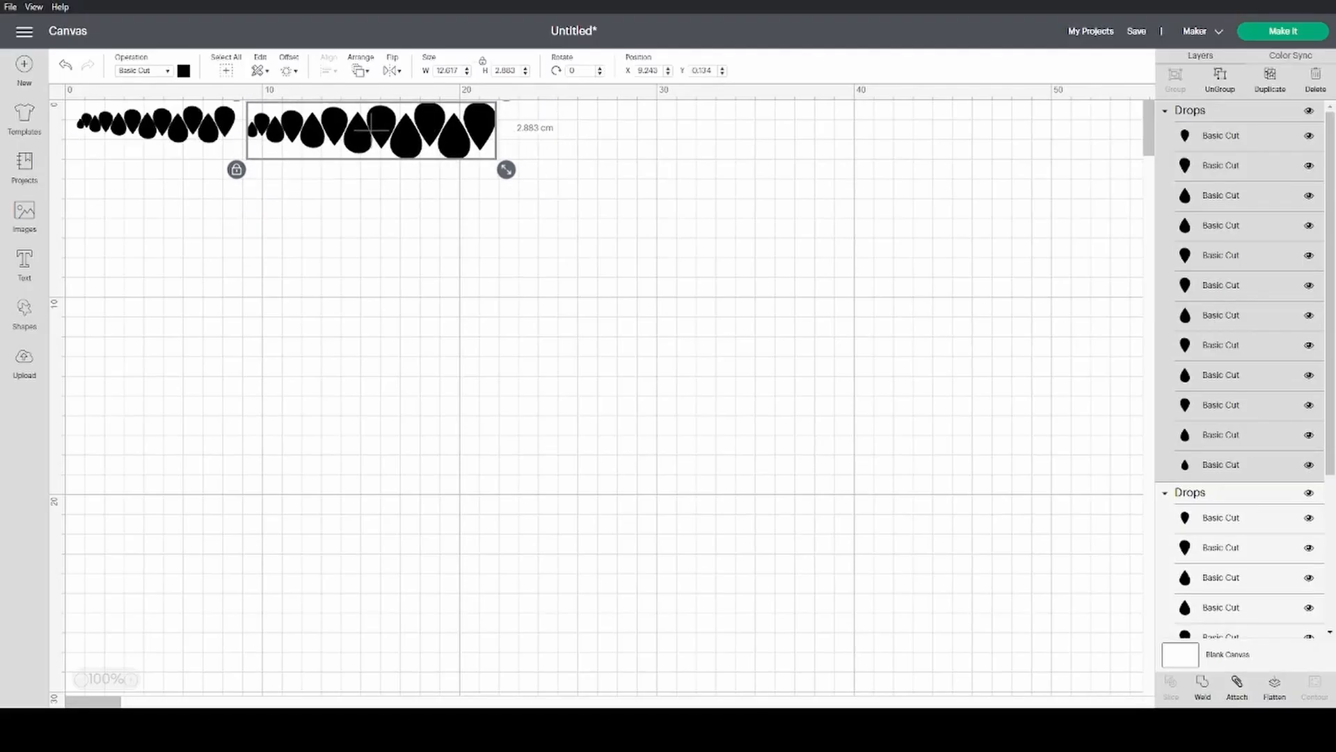
{"action": "left_click", "coordinate": [1282, 31]}
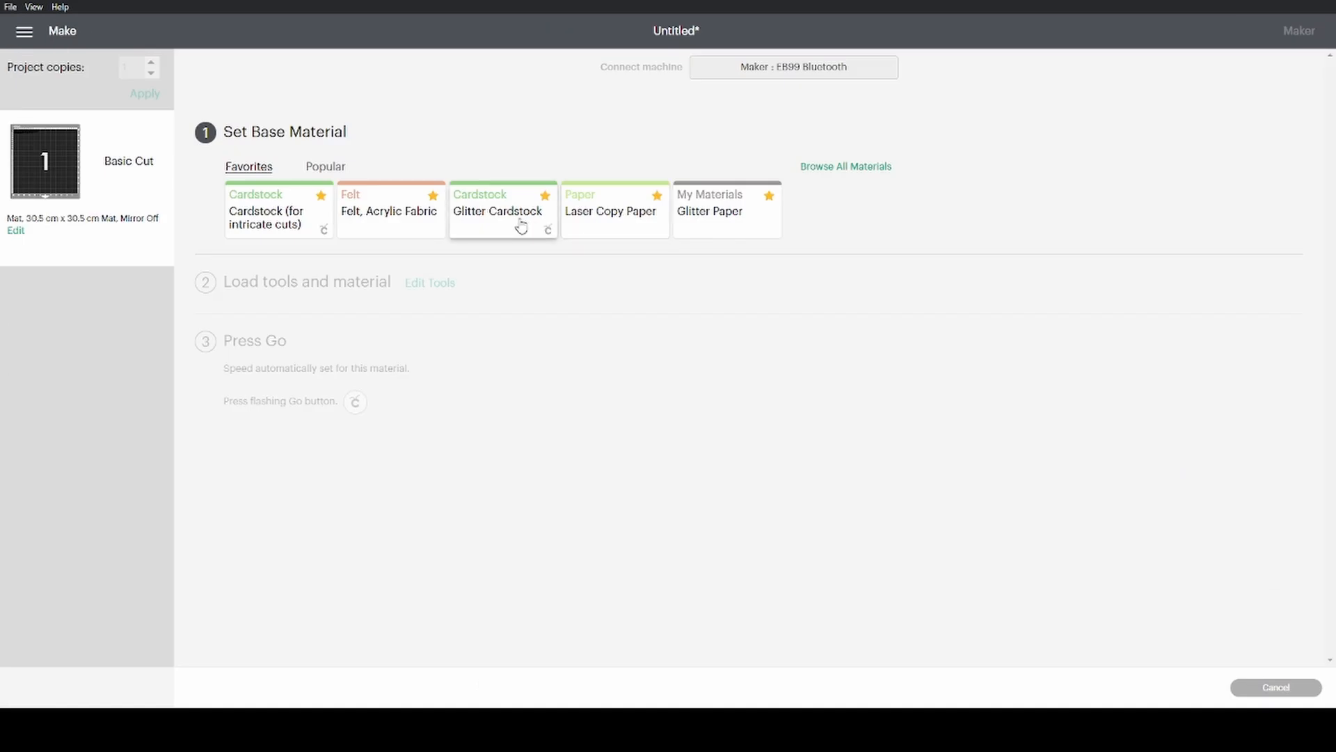
Choose the base material for cutting the drop shapes on the Make screen
{"action": "left_click", "coordinate": [708, 211]}
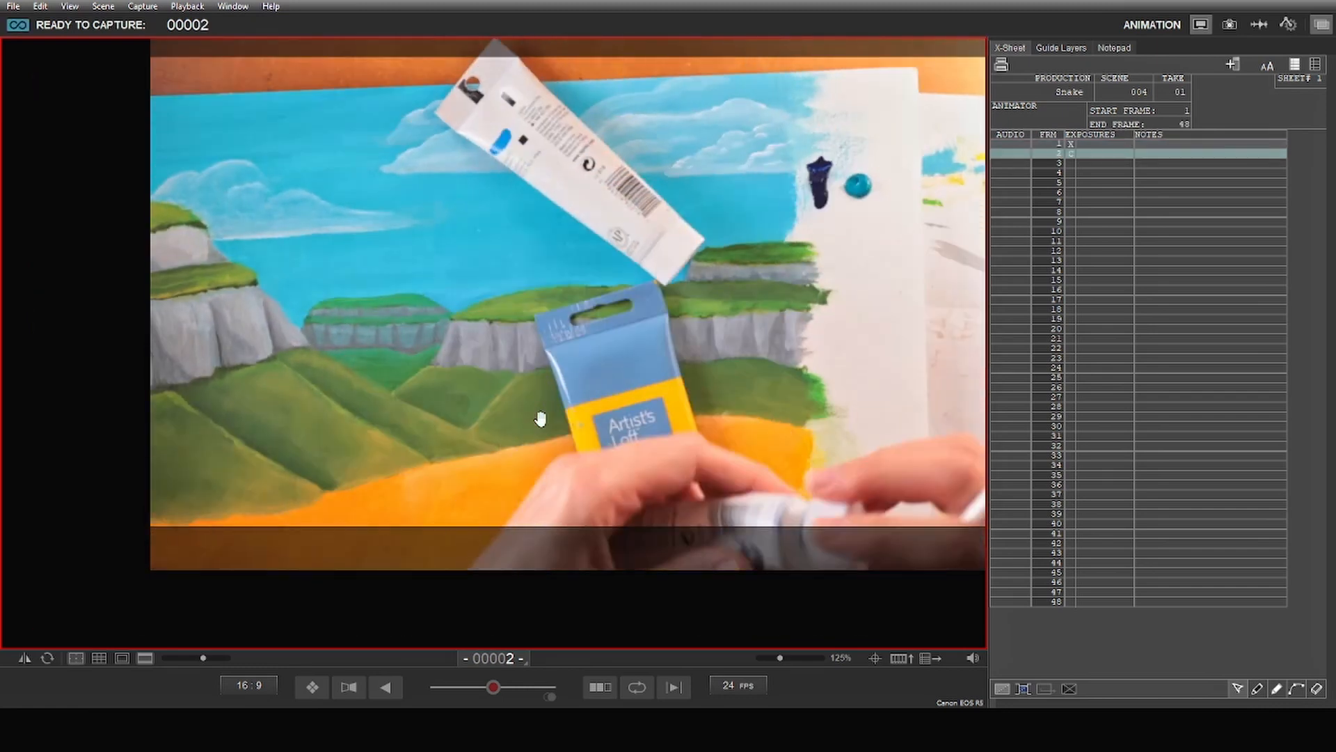
Undo the last action and capture a frame of the backdrop painting in scene 004
{"action": "key", "text": "ctrl+z"}
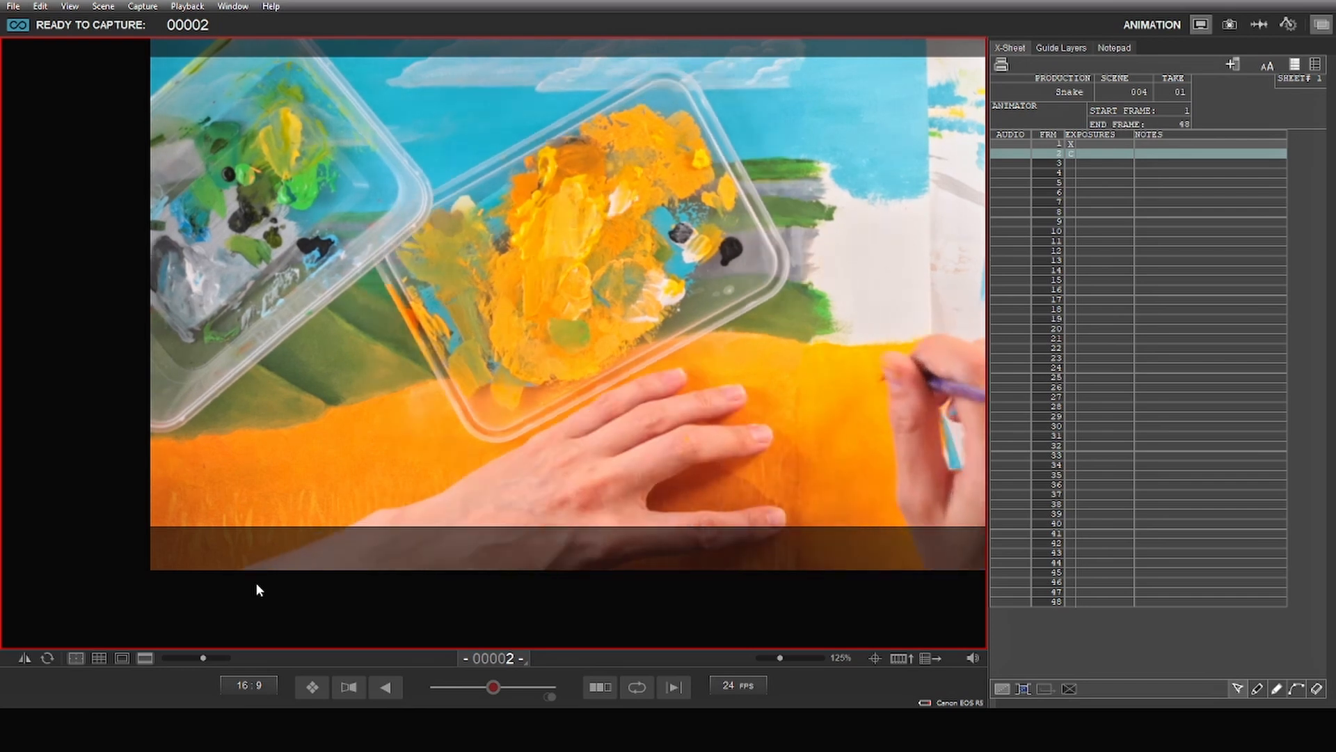
{"action": "left_click", "coordinate": [384, 686]}
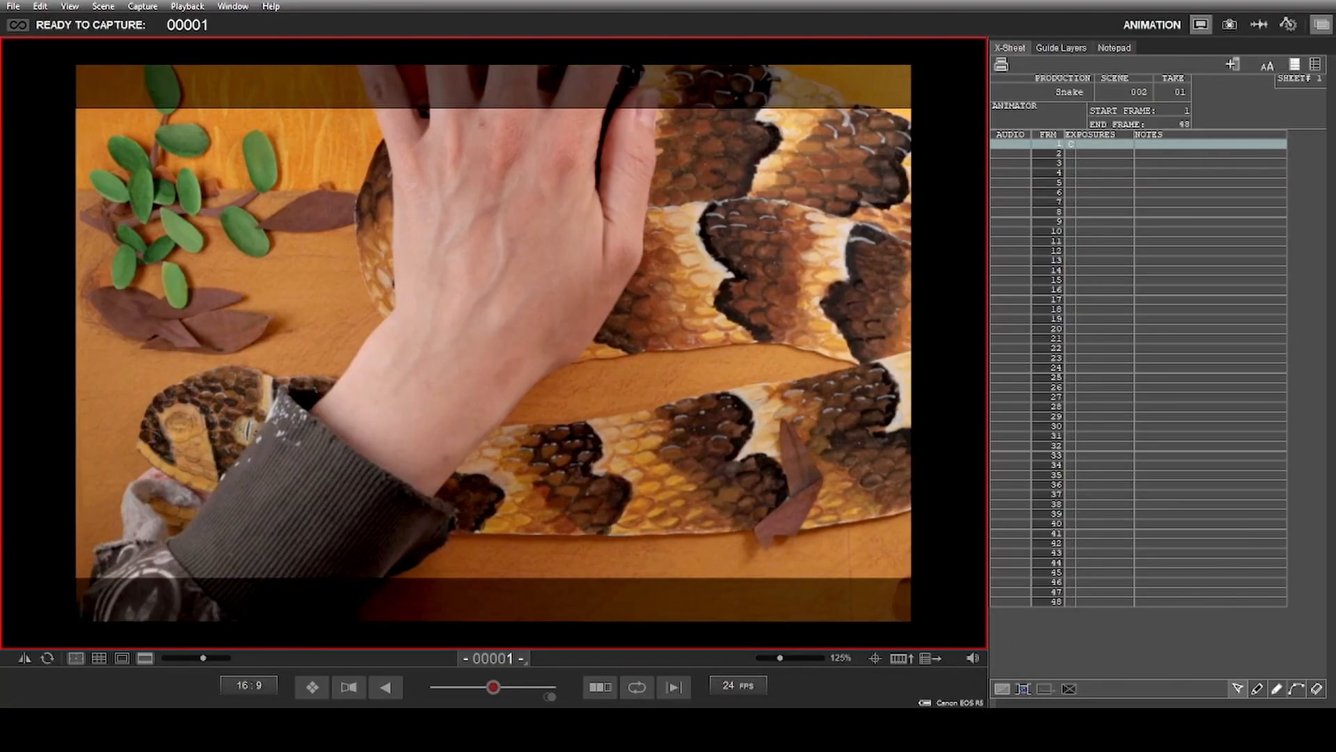